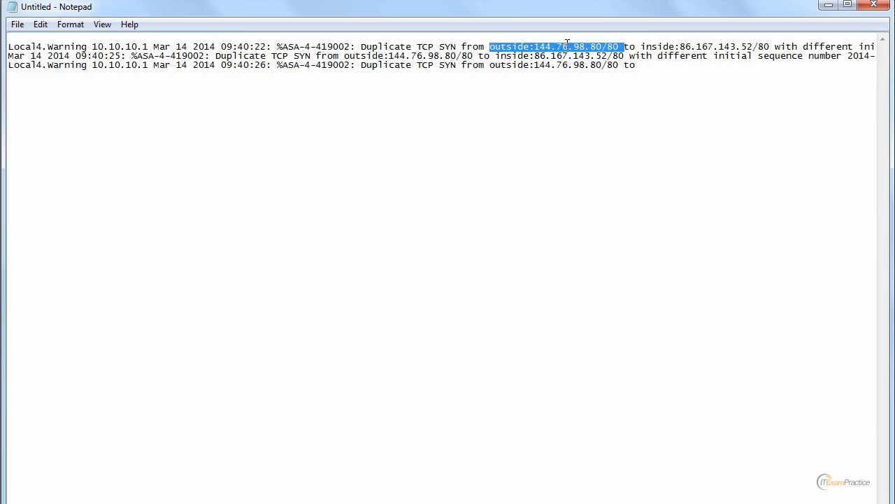
# Step: Clear the earlier highlights and highlight the first log line up to the inside address
pyautogui.click(570, 46)
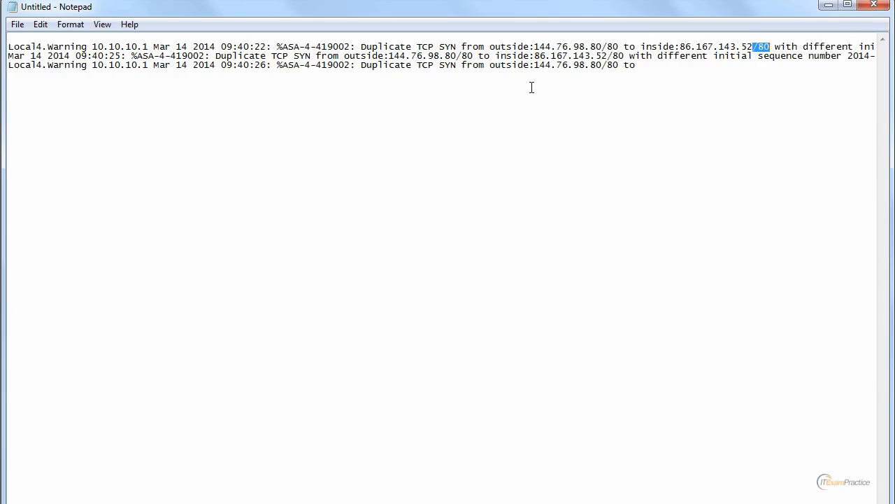
pyautogui.moveTo(526, 88)
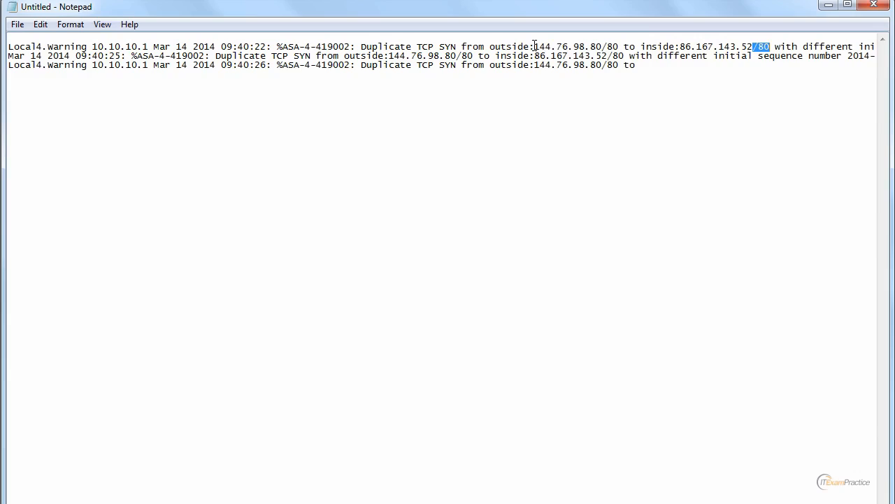
pyautogui.click(755, 44)
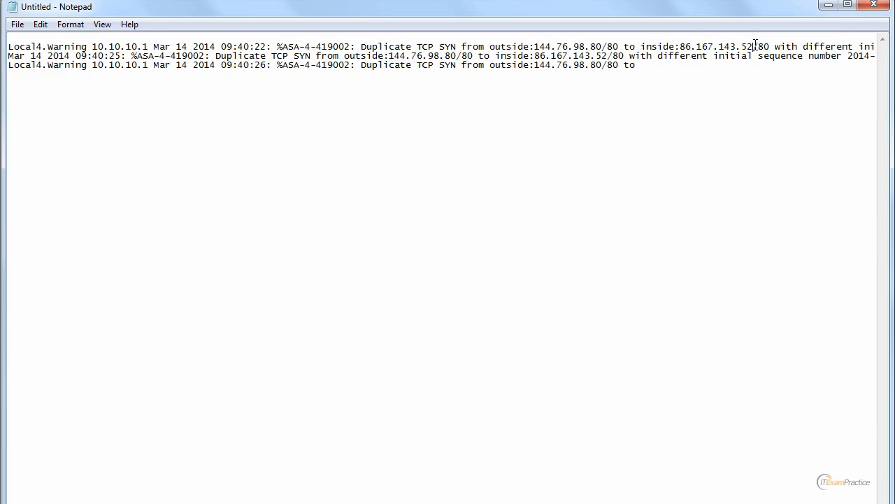
pyautogui.moveTo(679, 46); pyautogui.dragTo(754, 46)
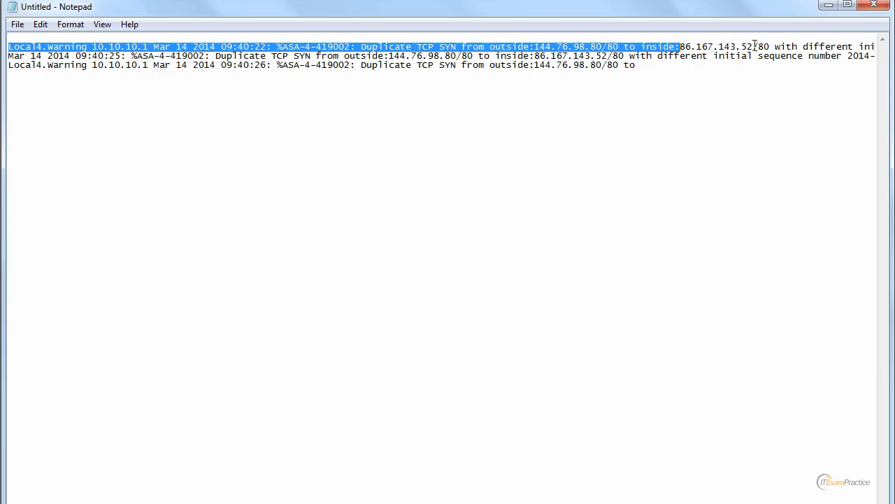
pyautogui.moveTo(682, 46); pyautogui.dragTo(755, 46)
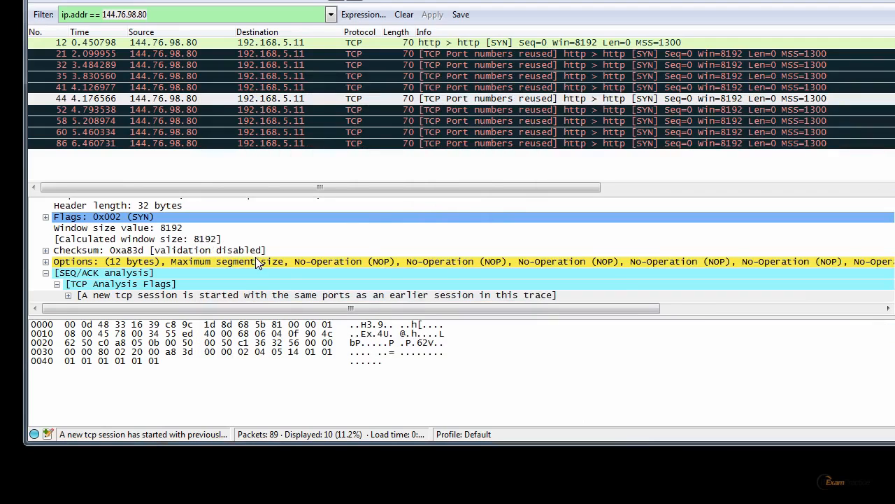
pyautogui.moveTo(490, 158)
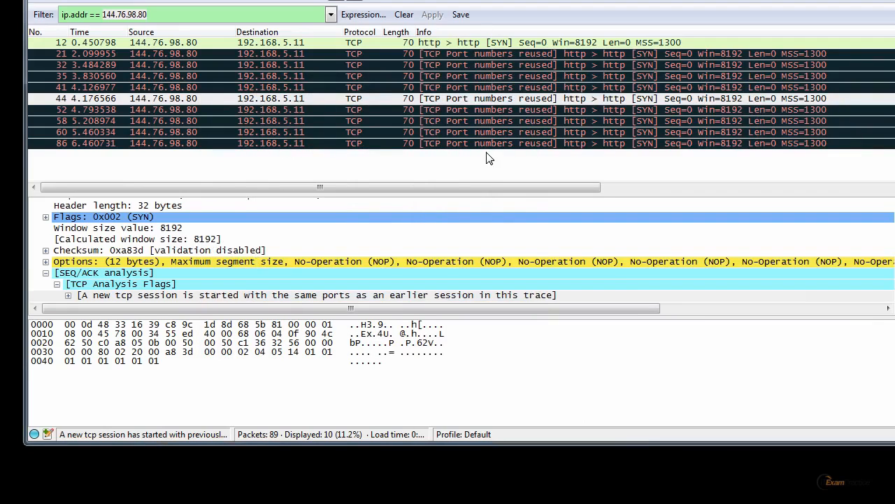
pyautogui.moveTo(177, 64)
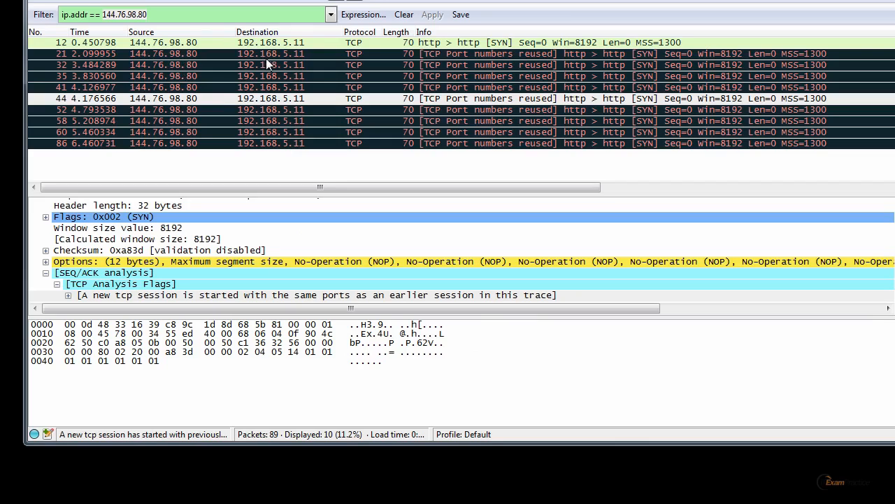
pyautogui.moveTo(278, 59)
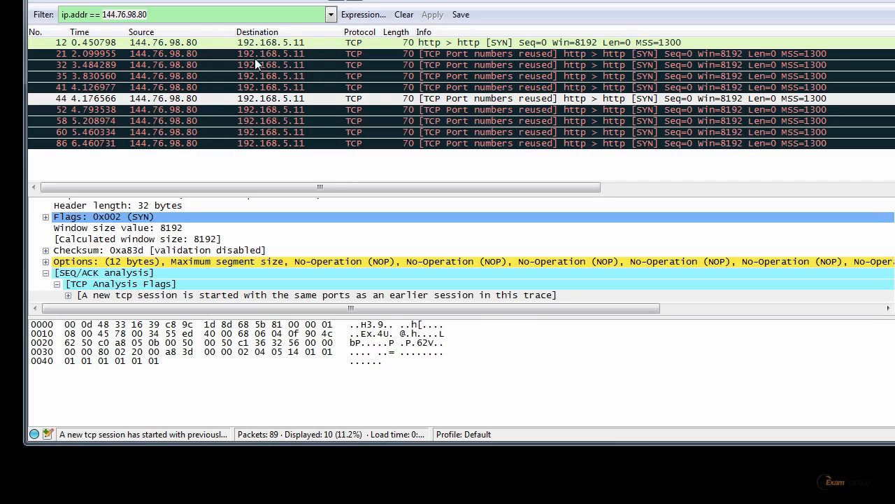
pyautogui.moveTo(303, 67)
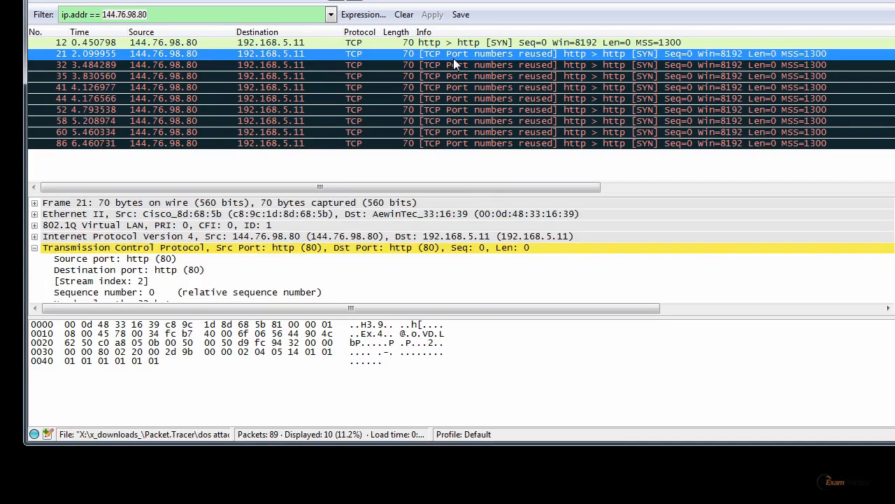
pyautogui.moveTo(523, 59)
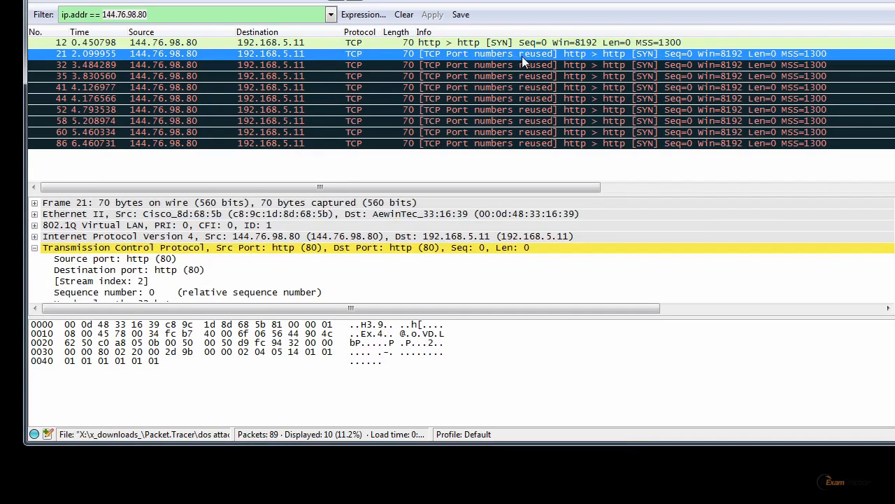
pyautogui.moveTo(560, 65)
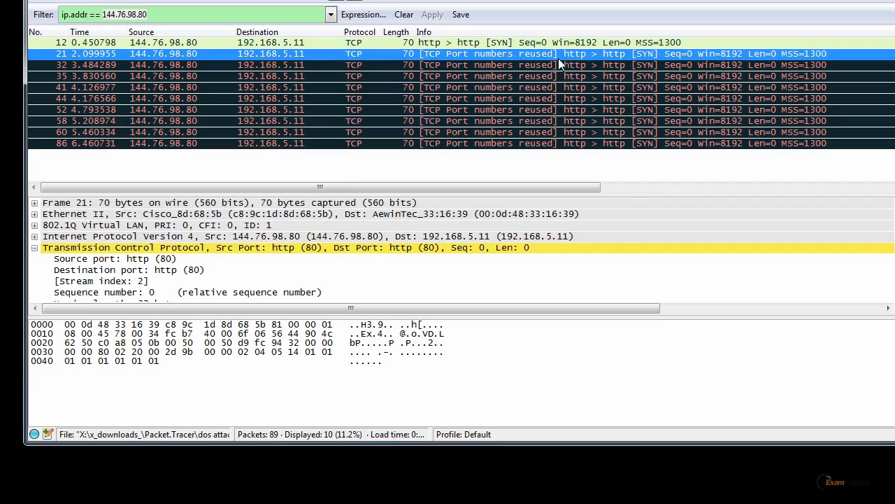
pyautogui.moveTo(629, 142)
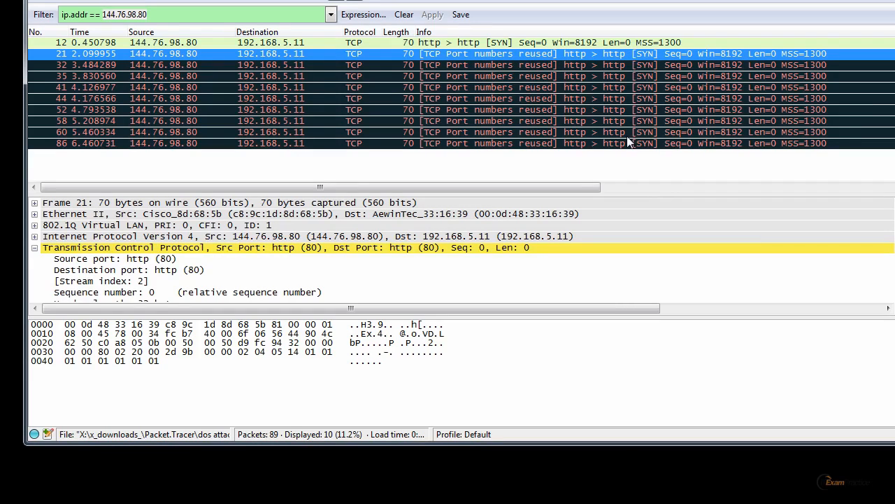
pyautogui.moveTo(616, 59)
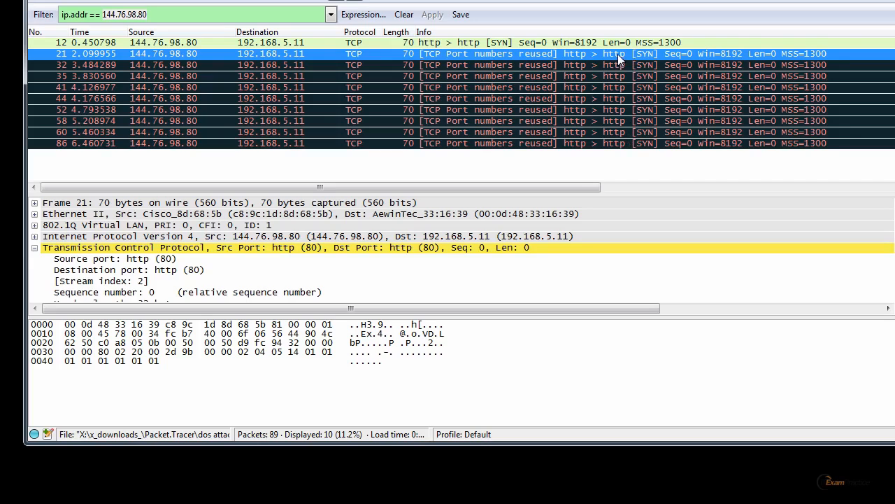
pyautogui.moveTo(617, 143)
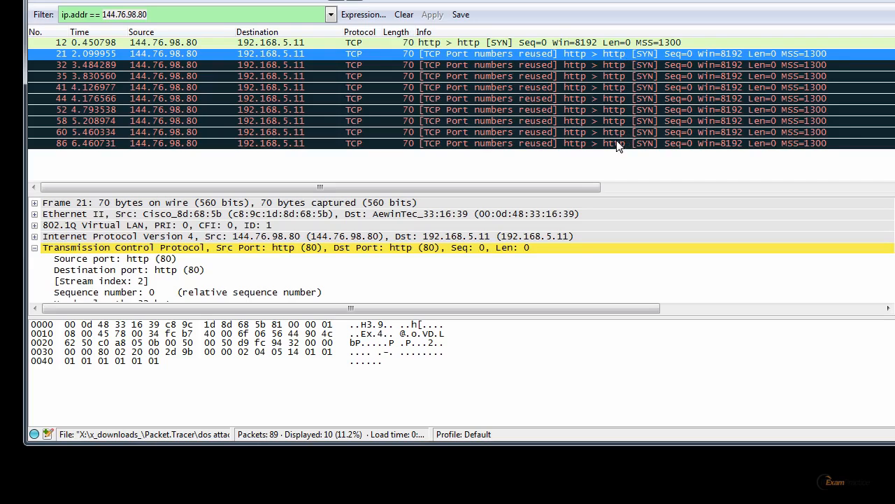
pyautogui.moveTo(647, 54)
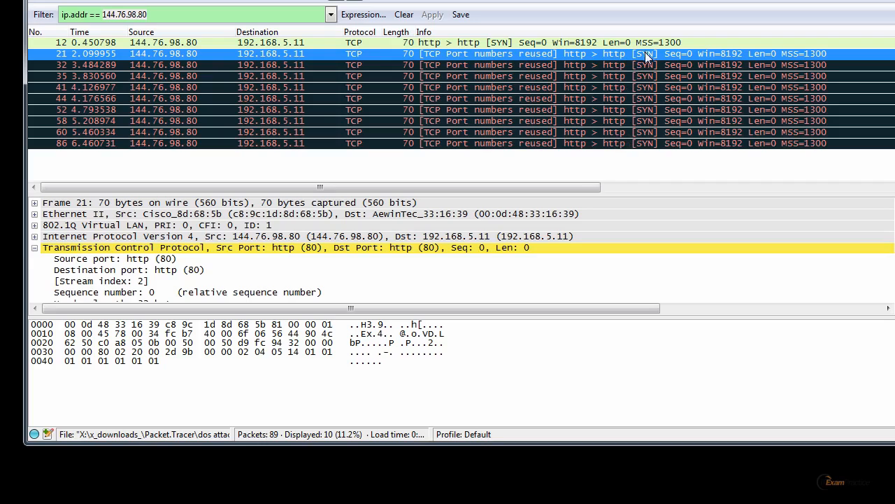
pyautogui.moveTo(652, 112)
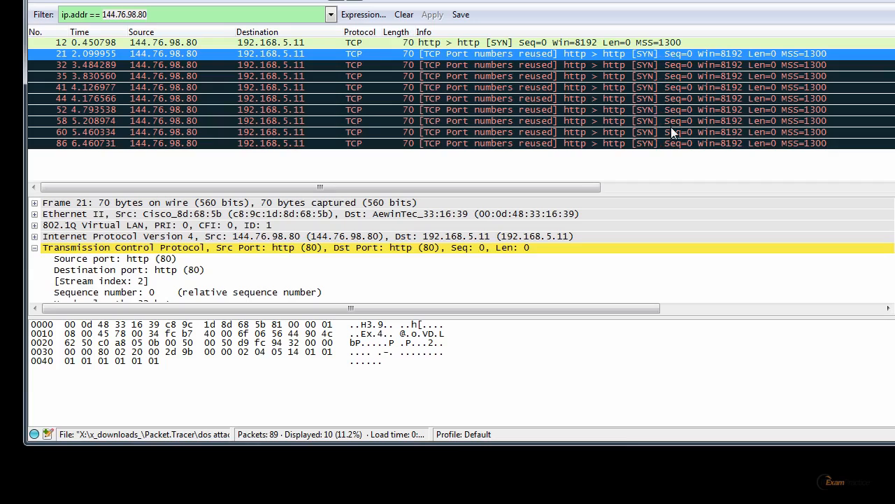
pyautogui.moveTo(649, 55)
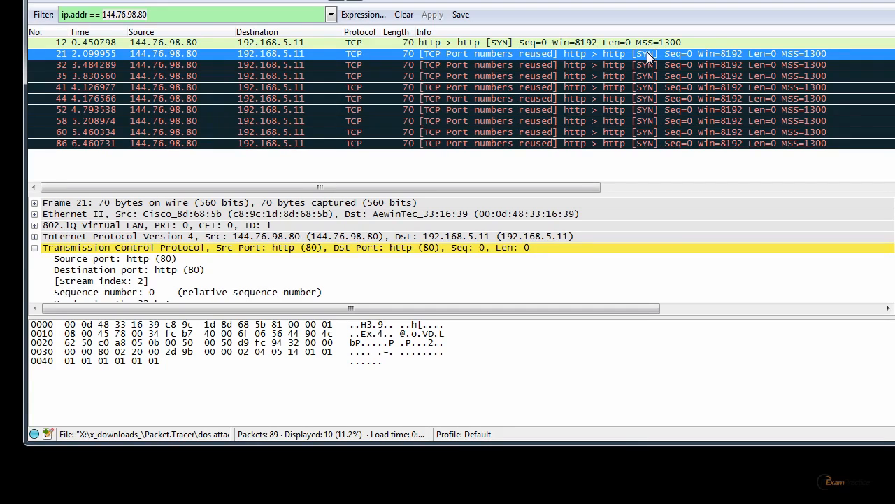
pyautogui.moveTo(651, 117)
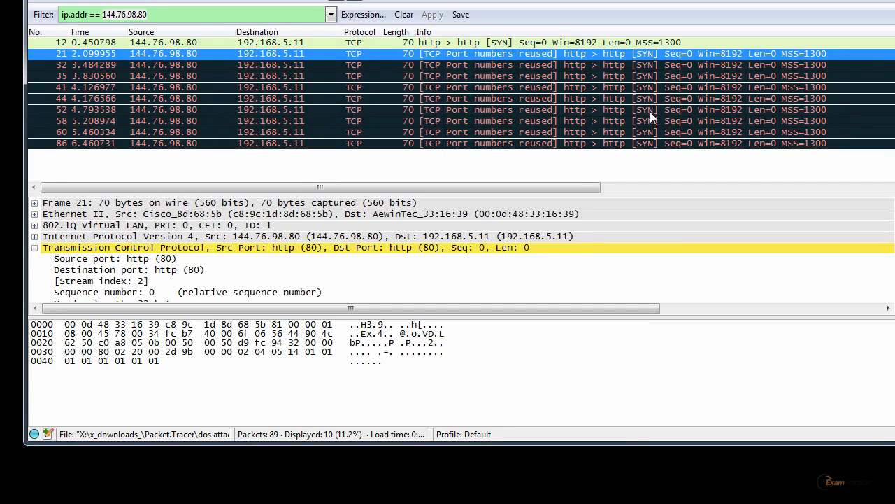
pyautogui.moveTo(662, 76)
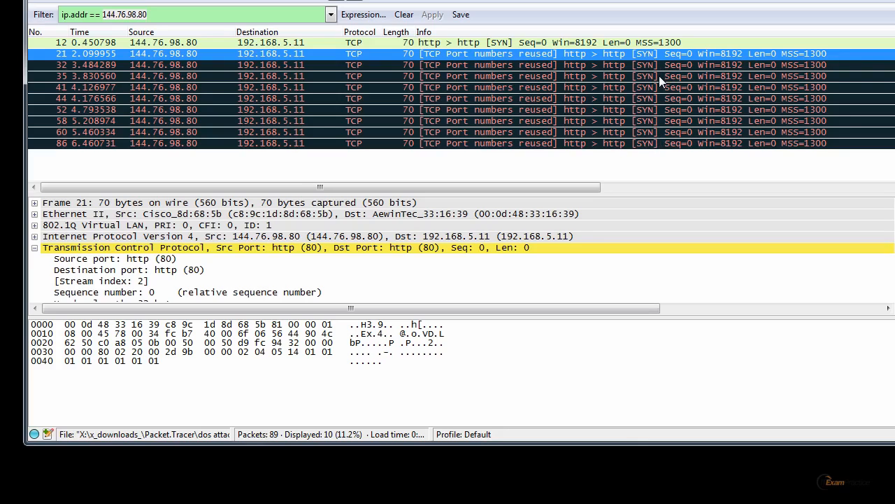
pyautogui.moveTo(514, 193)
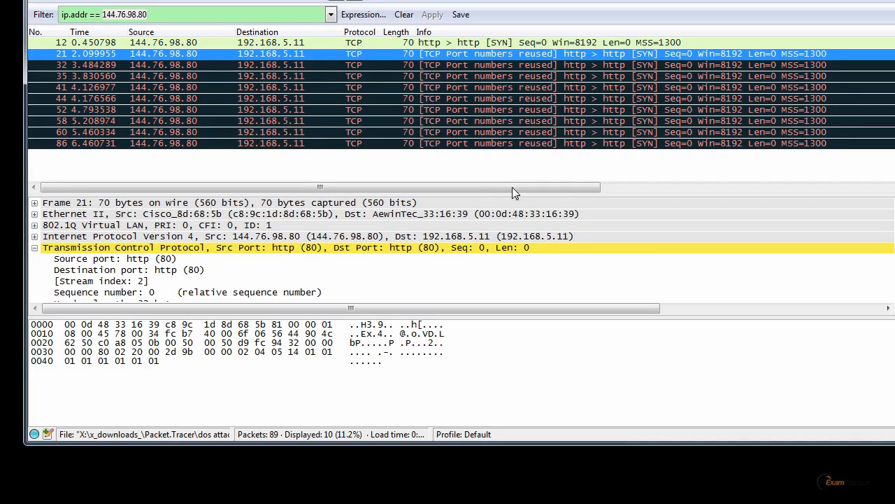
pyautogui.moveTo(343, 285)
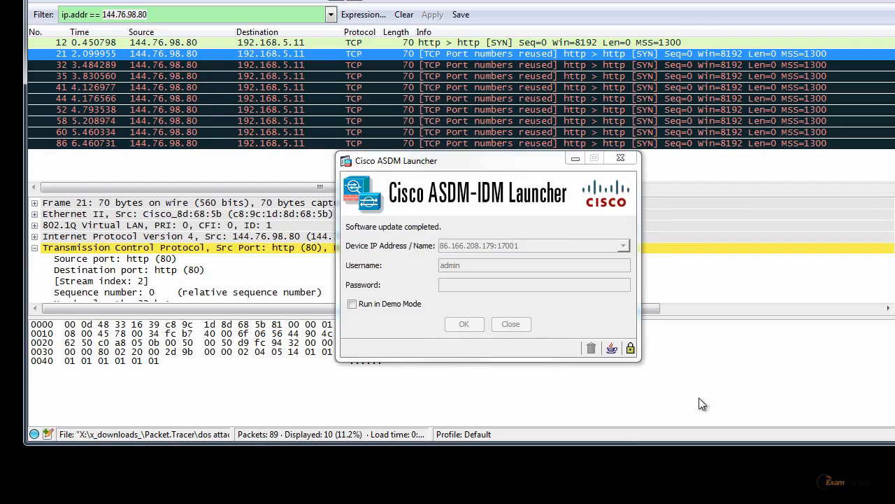
# Step: Log in to the ASA at 86.166.208.179 and accept the device warning banner
pyautogui.click(464, 323)
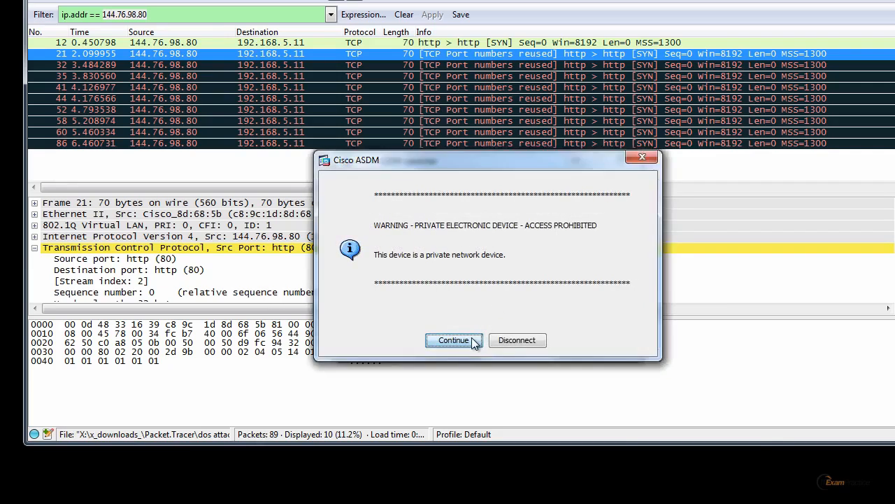
pyautogui.click(451, 340)
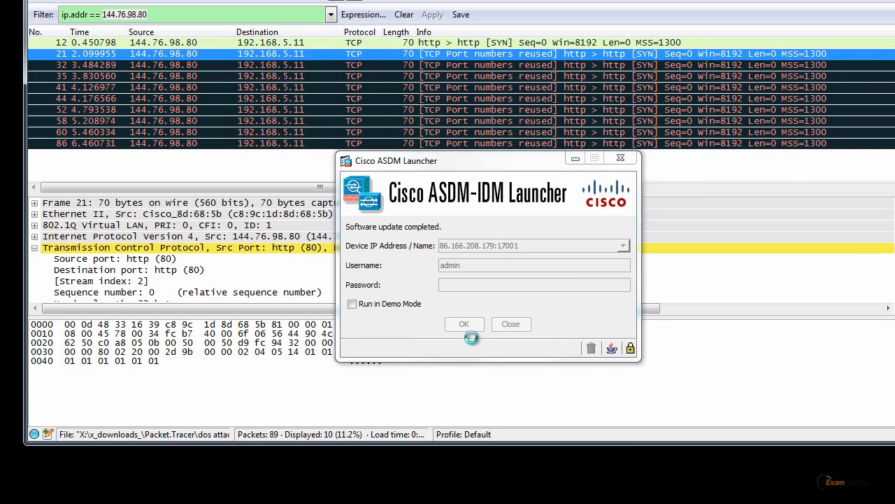
pyautogui.click(464, 324)
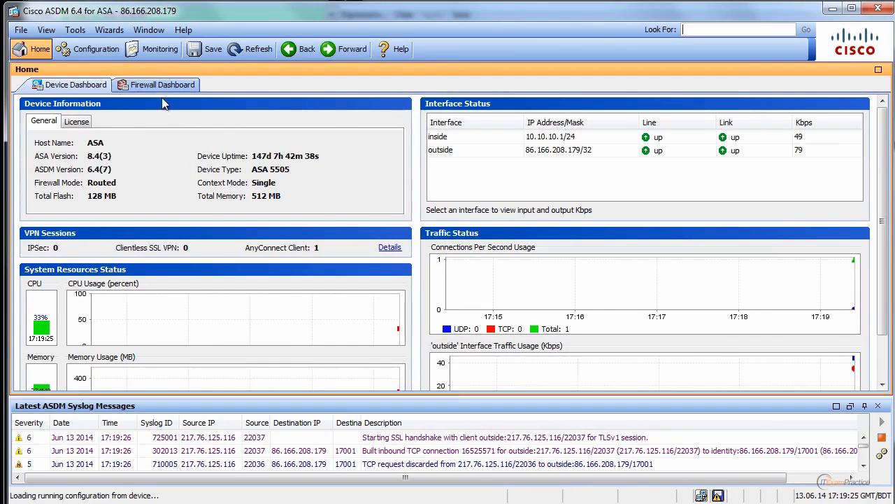
# Step: Start the Packet Capture Wizard with source host 172.16.1.21 and mask 255.255.255.255
pyautogui.click(113, 30)
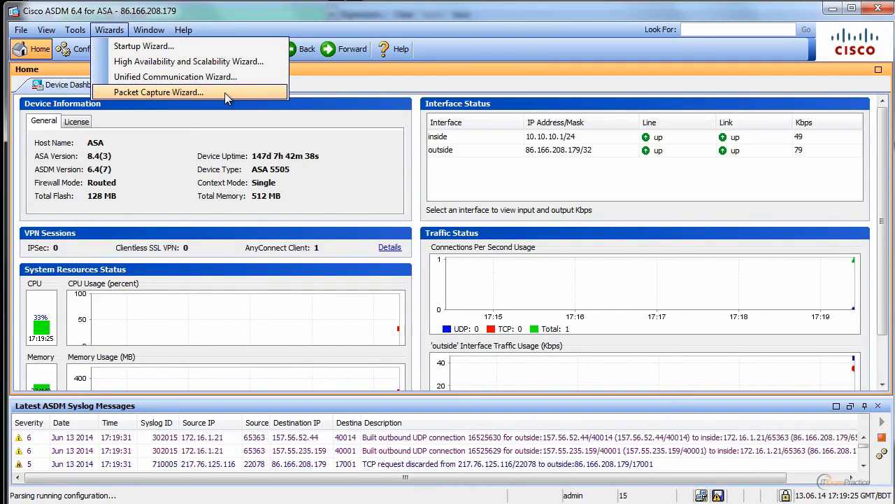
pyautogui.click(159, 92)
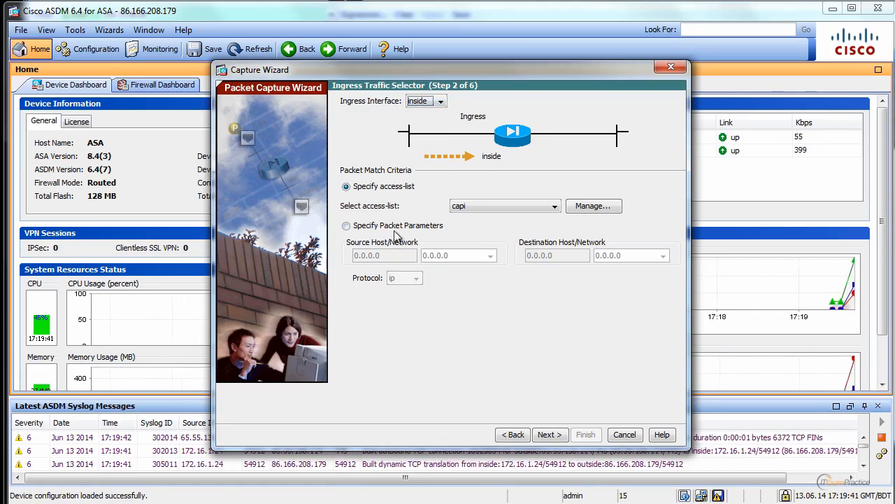
pyautogui.click(346, 226)
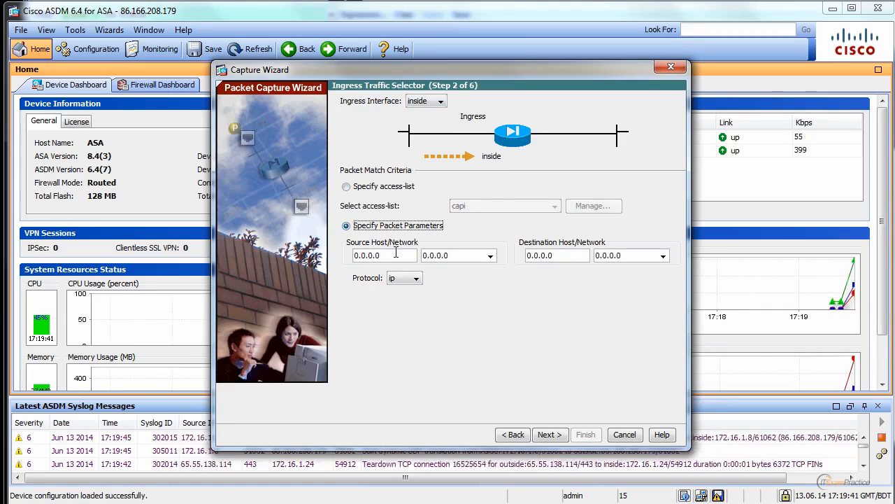
pyautogui.write('172.16.1.2')
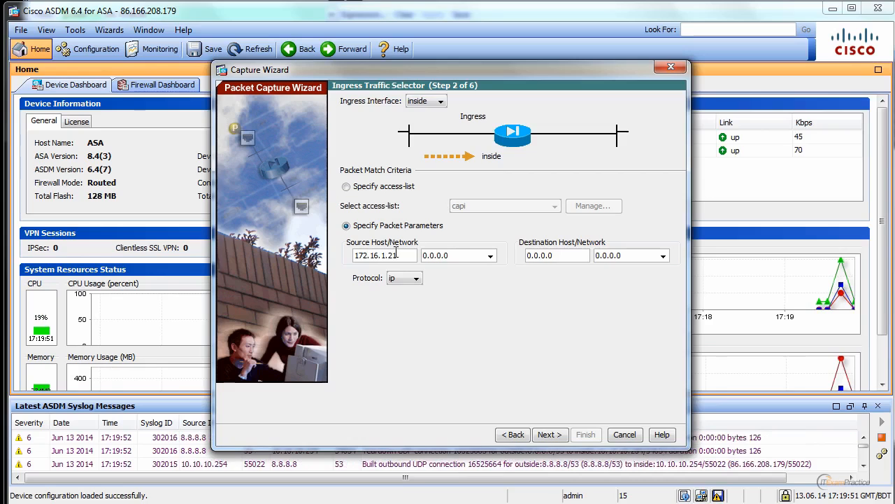
pyautogui.click(486, 256)
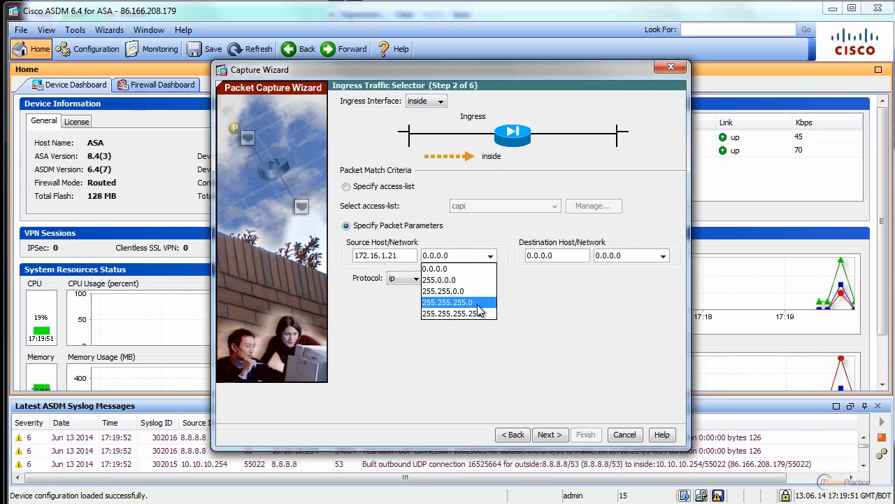
pyautogui.click(447, 302)
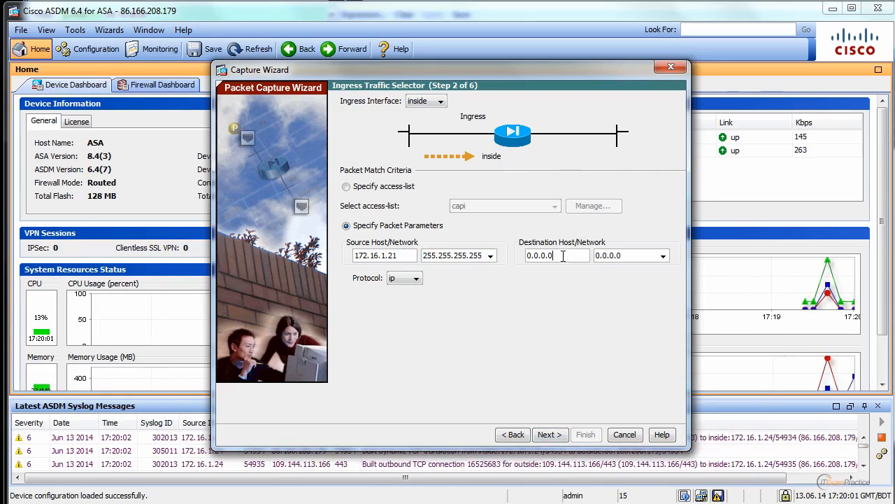
pyautogui.click(550, 434)
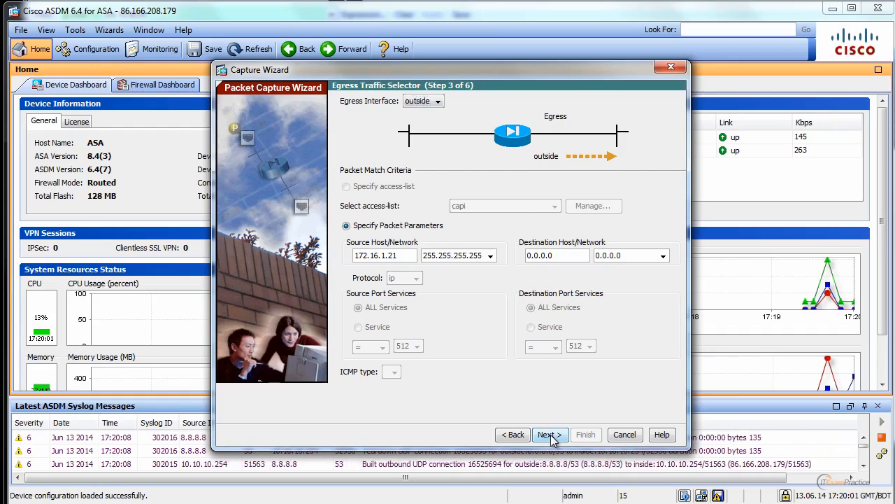
# Step: Finish the wizard, retrieve the capture buffer from the device, and save it as test01.pcap
pyautogui.click(550, 435)
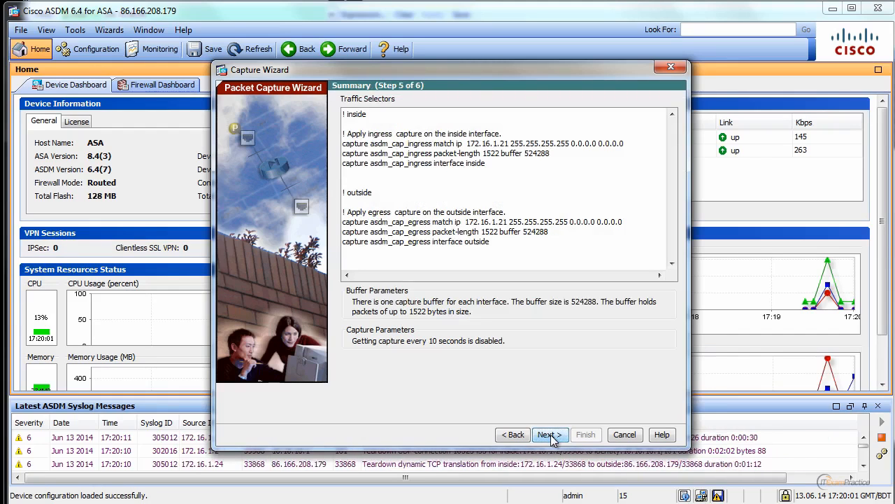
pyautogui.click(550, 435)
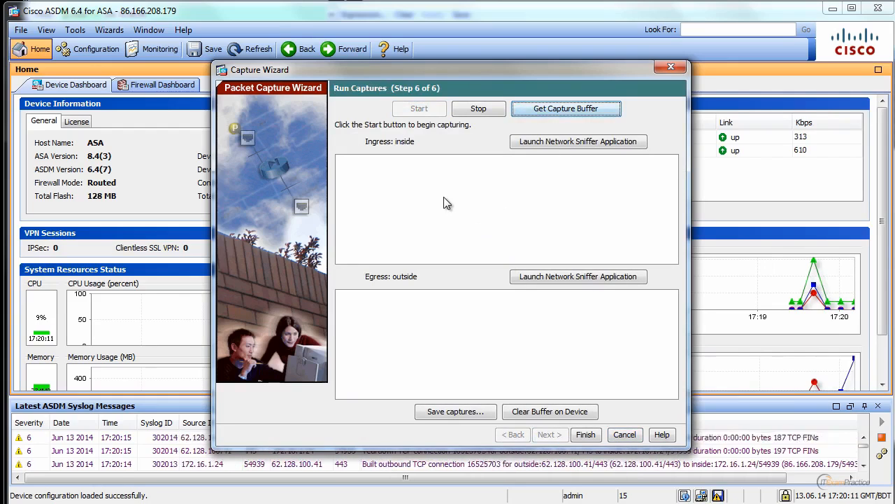
pyautogui.moveTo(487, 111)
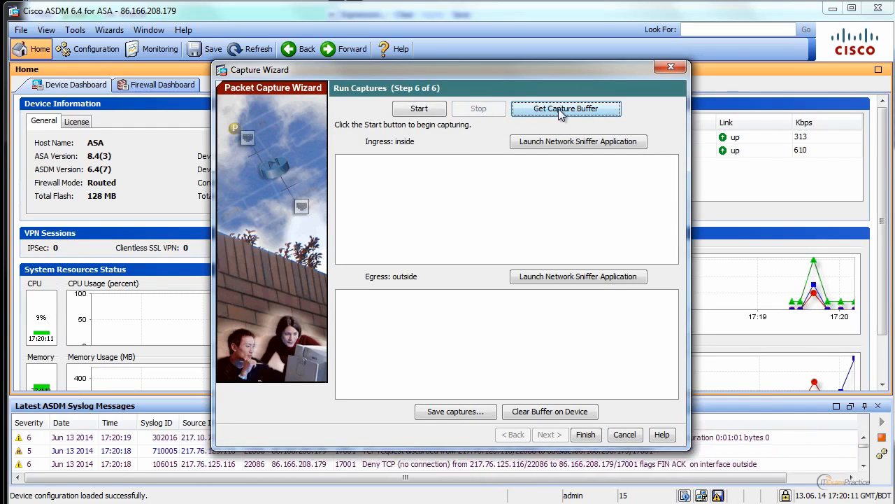
pyautogui.click(567, 108)
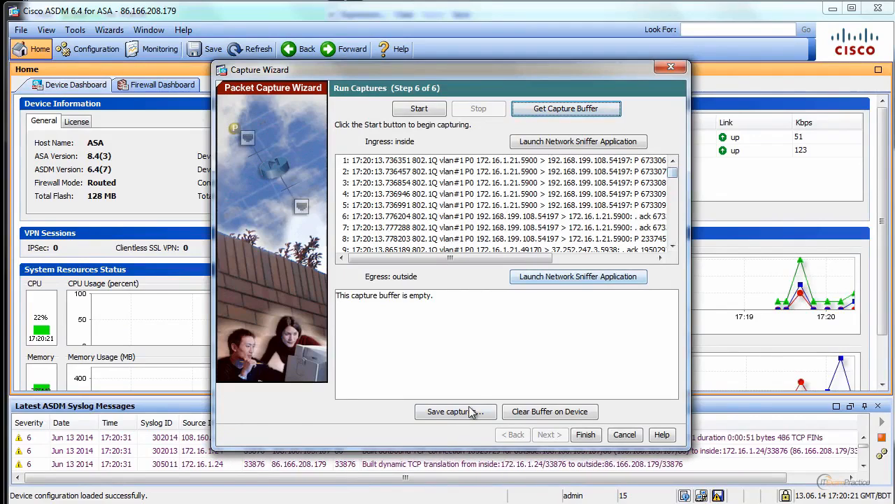
pyautogui.moveTo(456, 411)
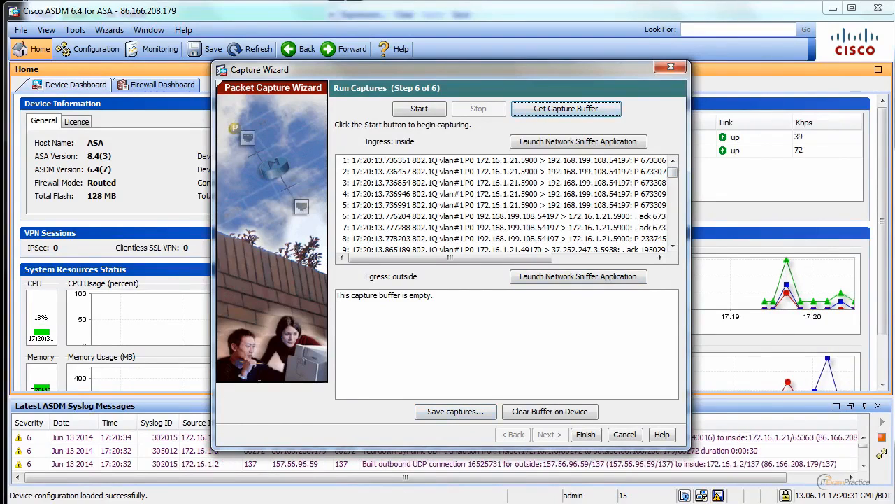
pyautogui.click(579, 141)
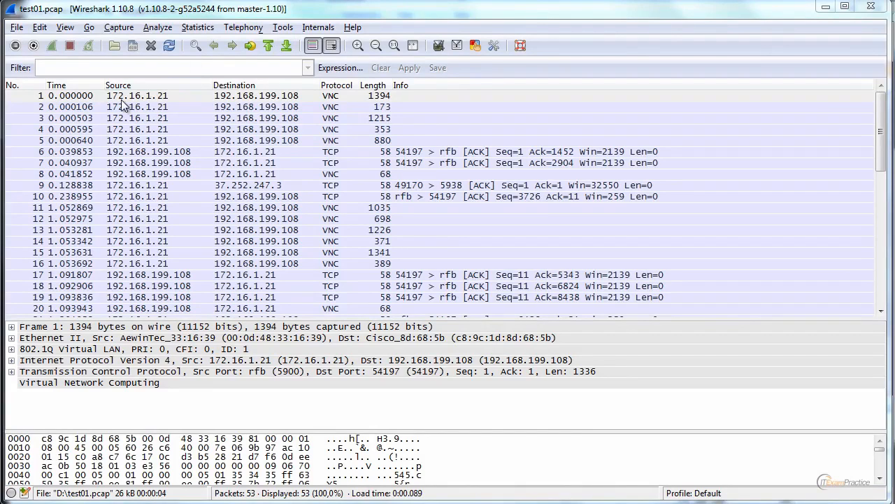
# Step: Inspect the first VNC packet in test01.pcap and scroll down the packet list
pyautogui.click(140, 95)
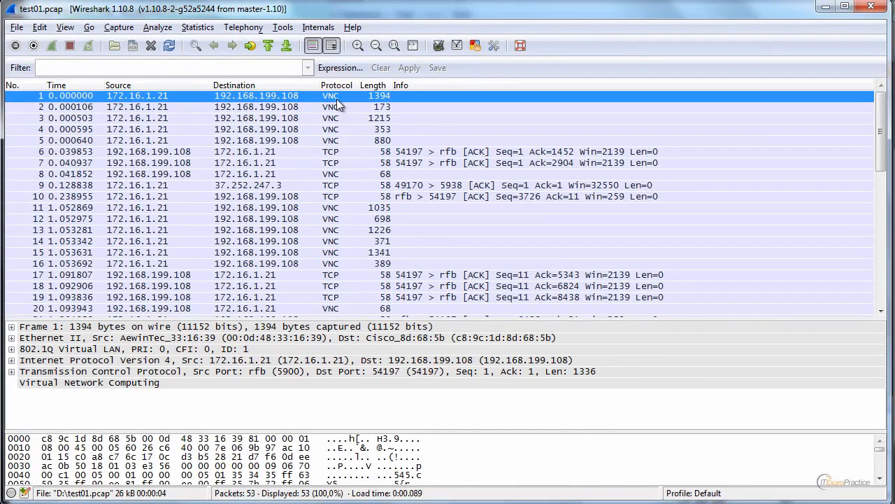
pyautogui.moveTo(343, 108)
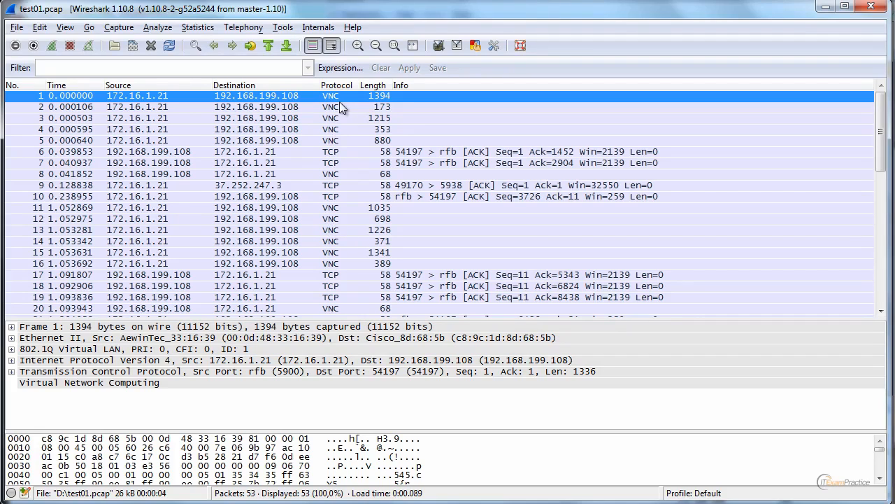
pyautogui.moveTo(350, 189)
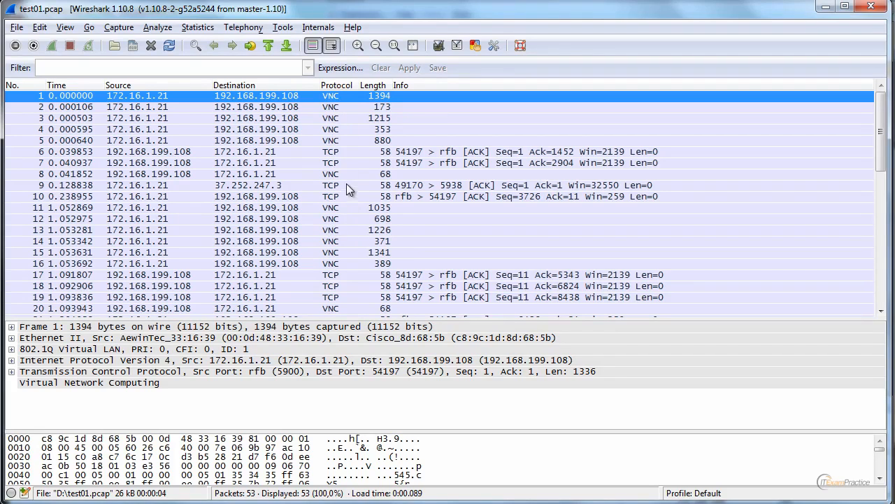
pyautogui.moveTo(172, 189)
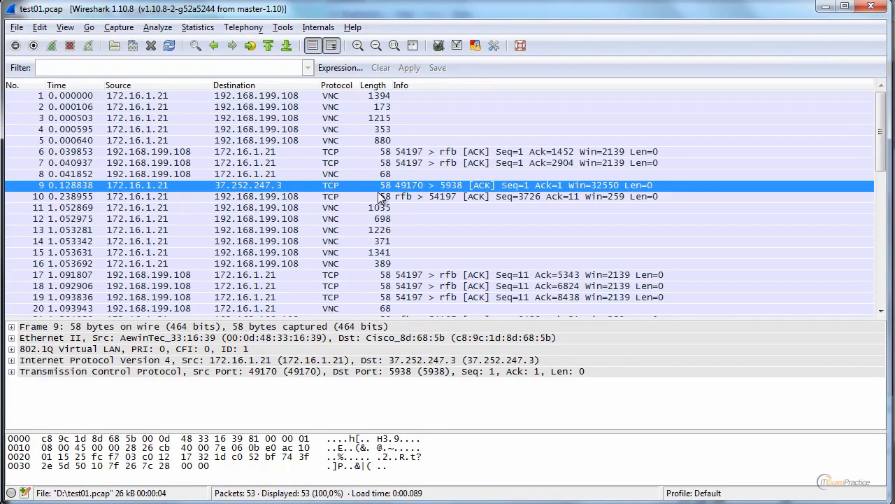
pyautogui.moveTo(508, 199)
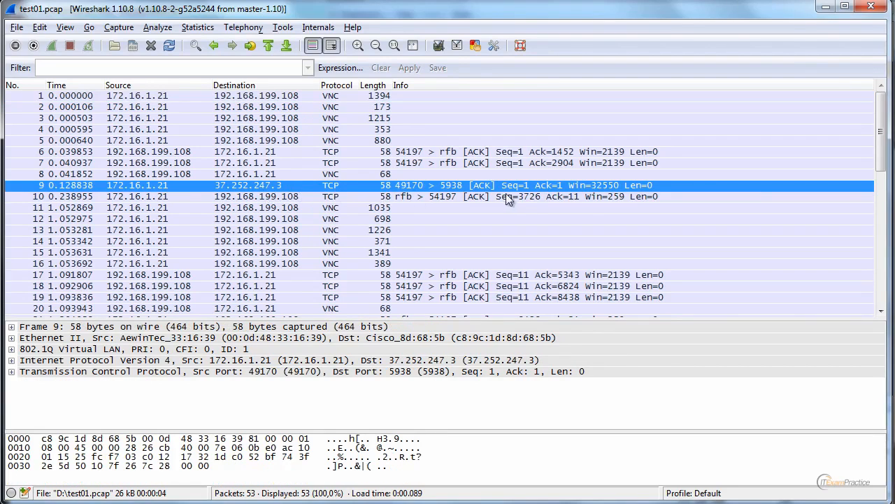
pyautogui.scroll(-3)
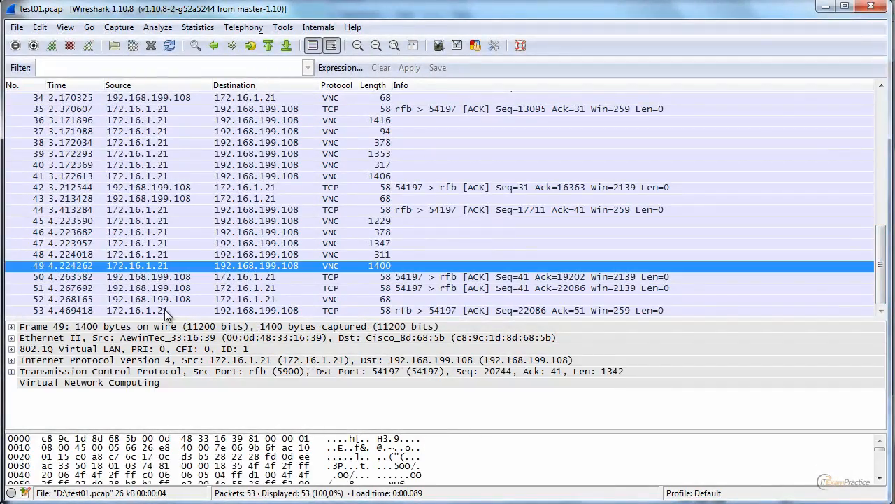
pyautogui.moveTo(280, 243)
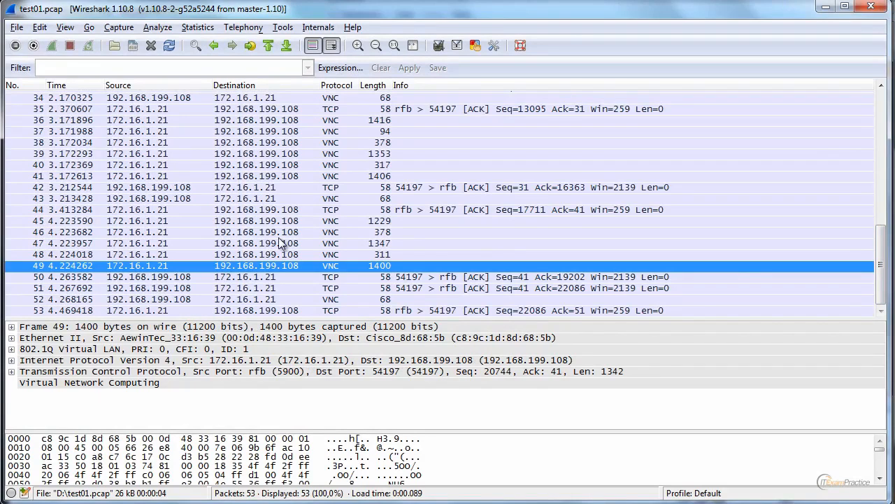
pyautogui.moveTo(268, 243)
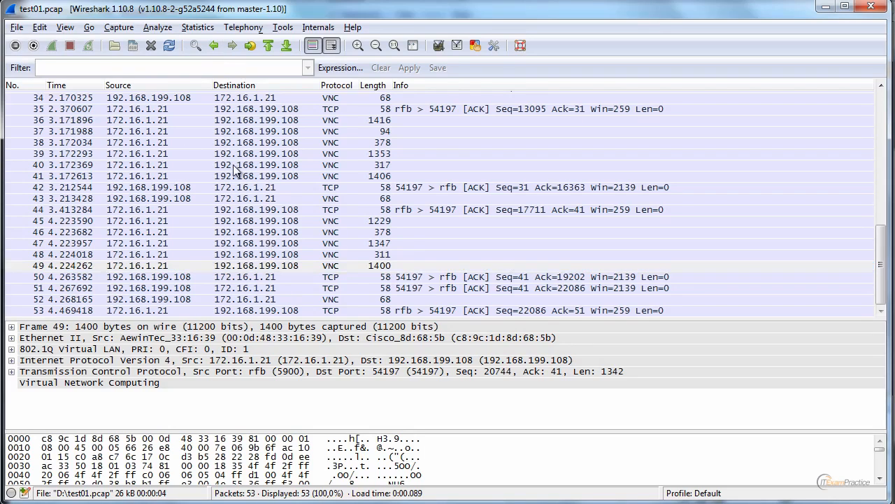
pyautogui.moveTo(286, 67)
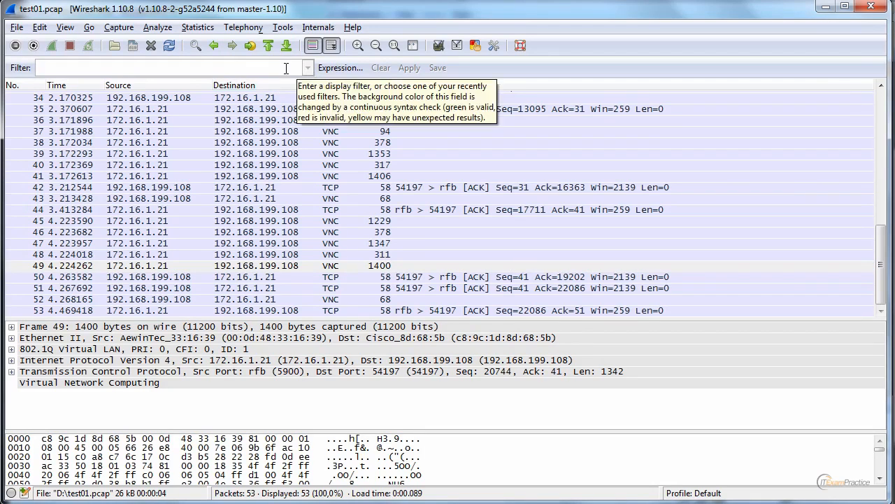
pyautogui.click(341, 67)
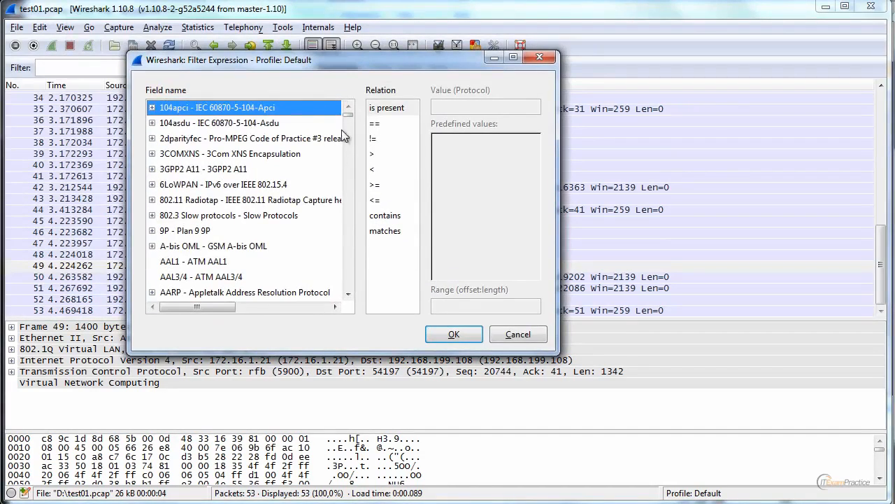
pyautogui.scroll(-3)
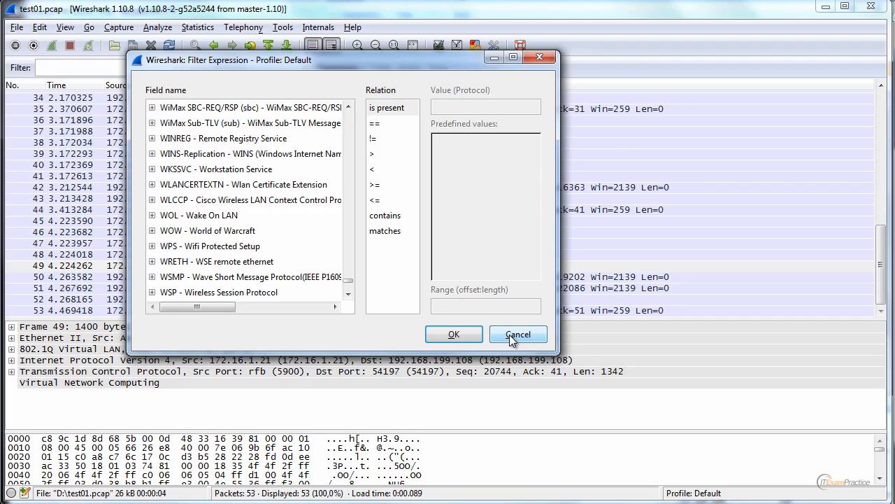
pyautogui.click(518, 334)
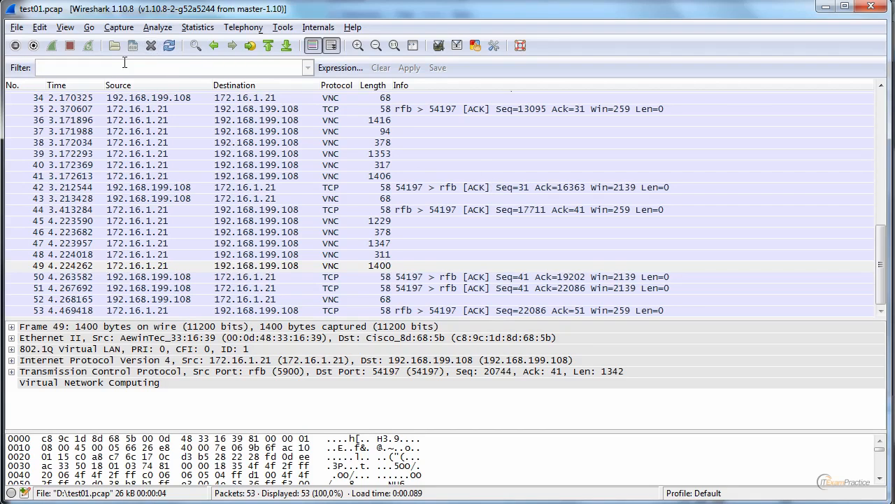
# Step: Apply a vnc display filter, narrowing test01.pcap to 33 of 53 packets
pyautogui.write('vnc')
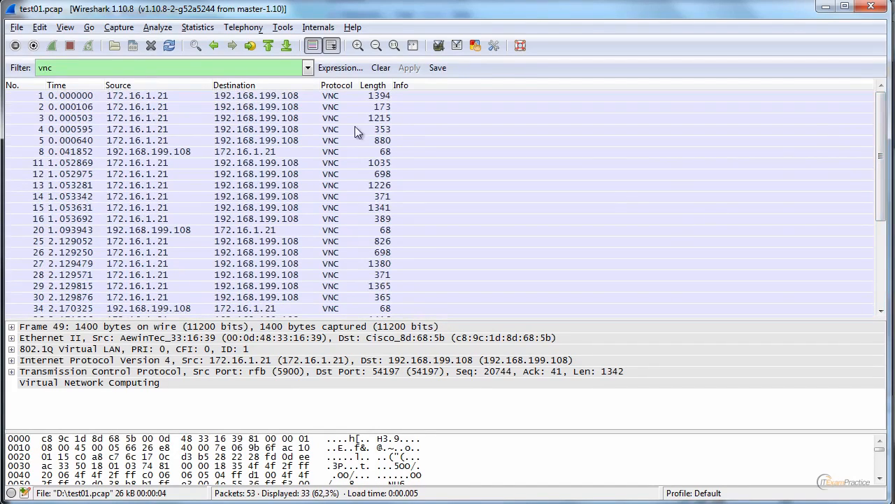
pyautogui.moveTo(302, 123)
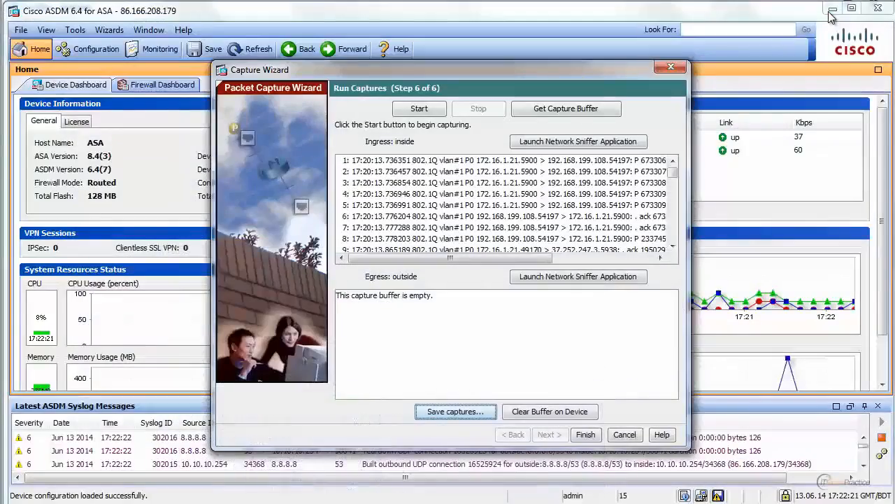
pyautogui.click(625, 434)
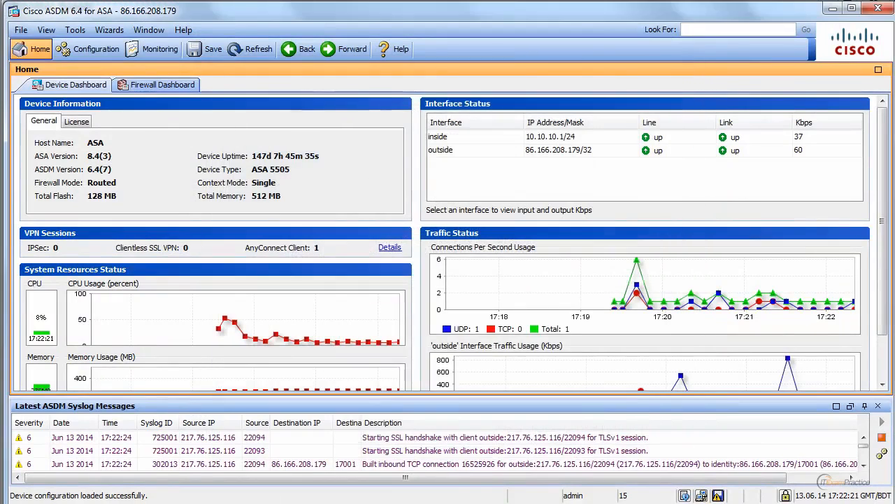